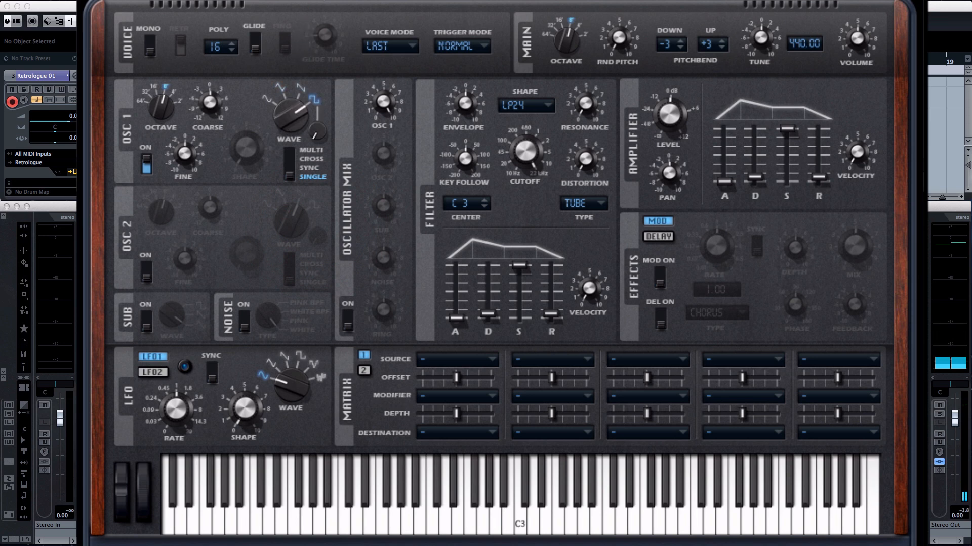
{"action": "mouse_move", "coordinate": [292, 126]}
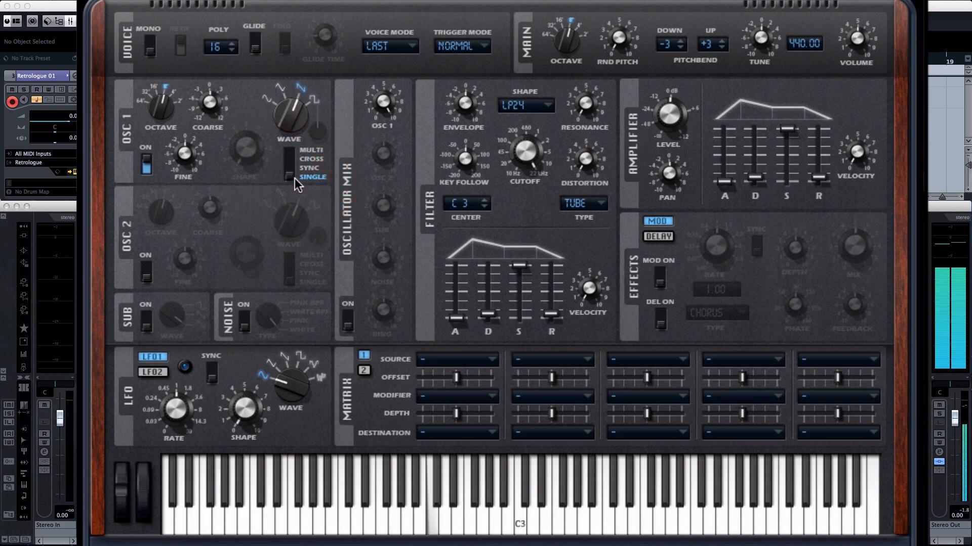
{"action": "mouse_move", "coordinate": [529, 169]}
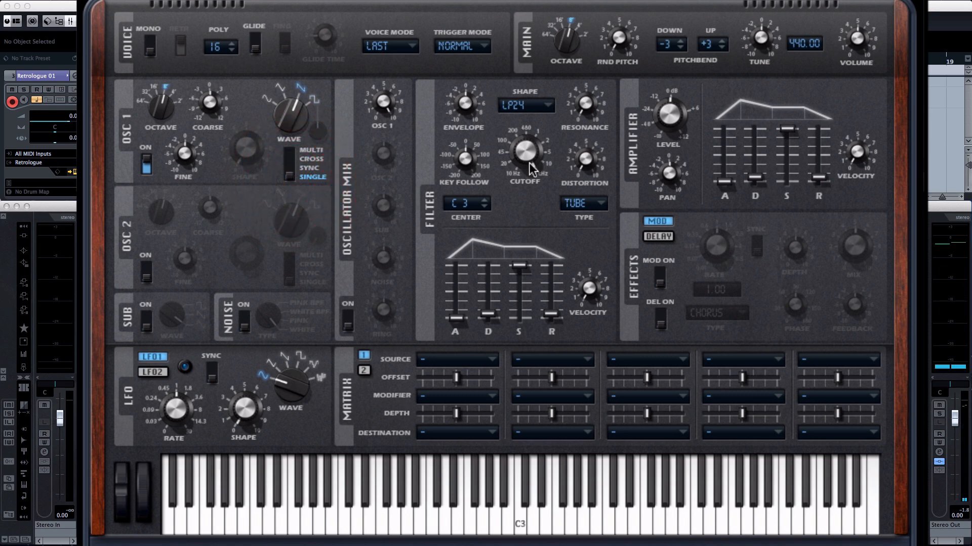
{"action": "mouse_move", "coordinate": [526, 154]}
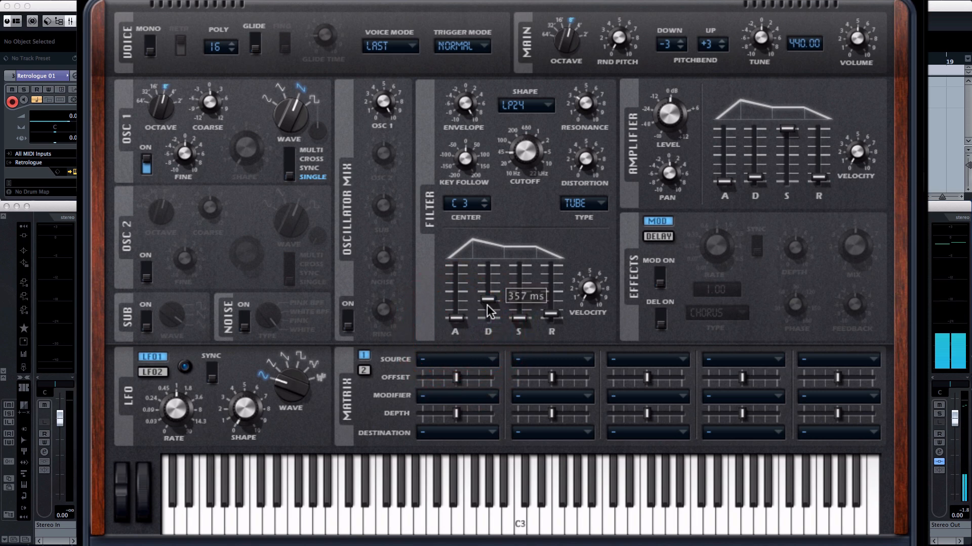
{"action": "mouse_move", "coordinate": [487, 316]}
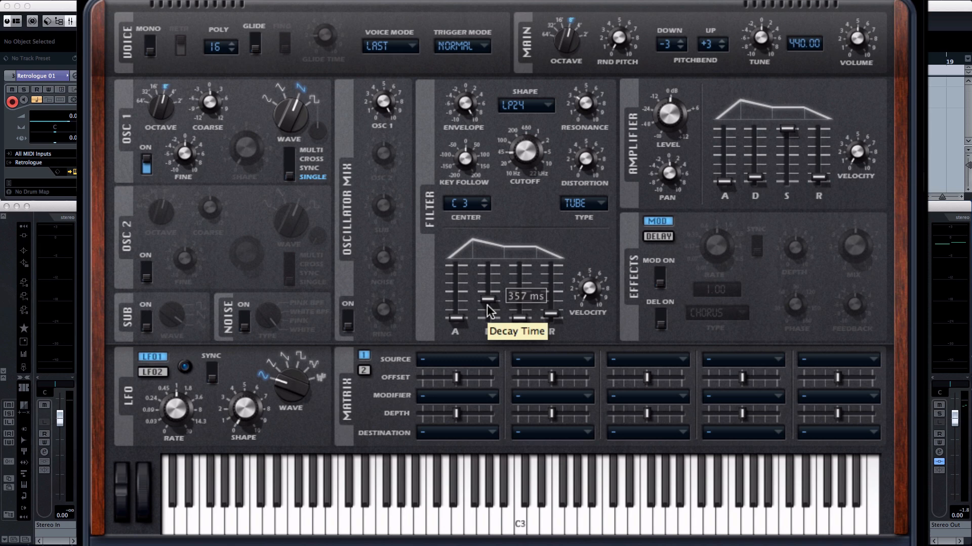
{"action": "mouse_move", "coordinate": [581, 115]}
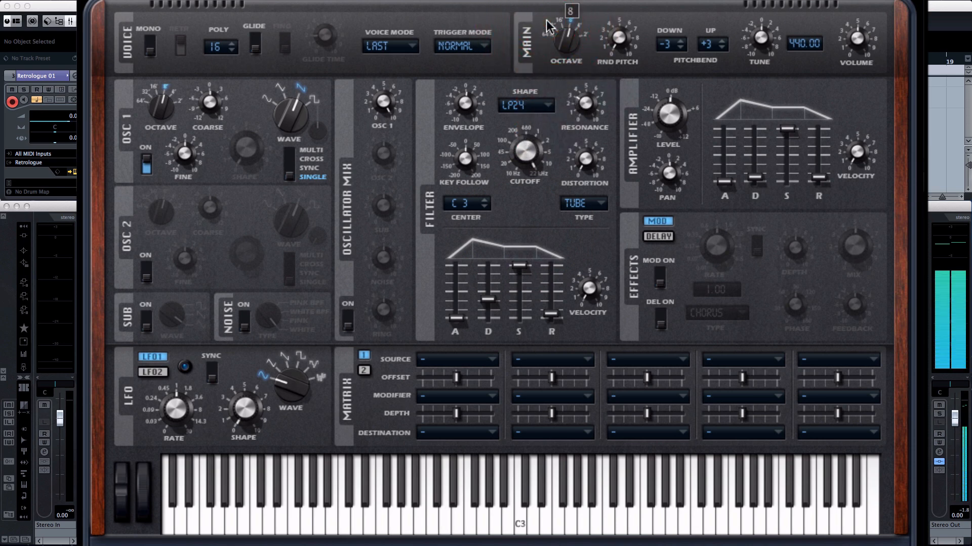
{"action": "mouse_move", "coordinate": [241, 105]}
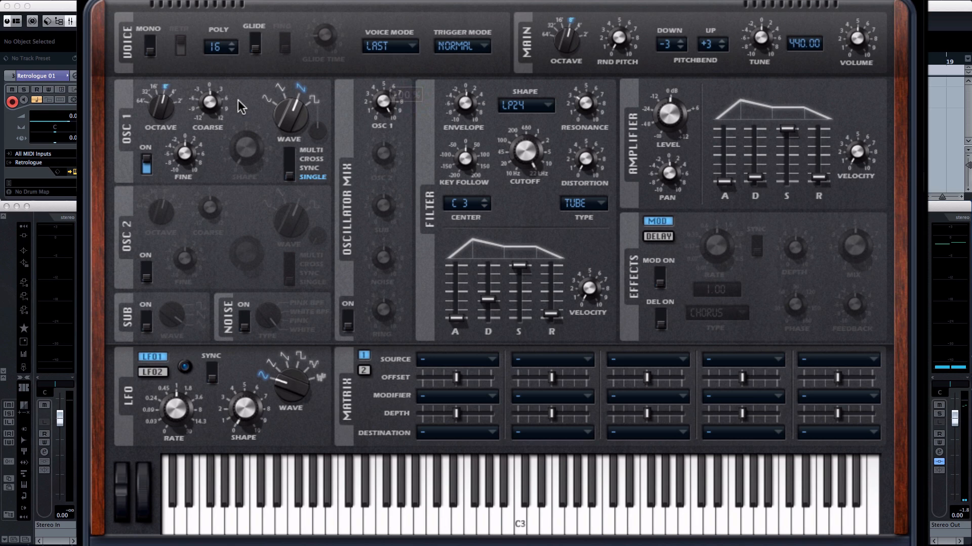
{"action": "mouse_move", "coordinate": [292, 169]}
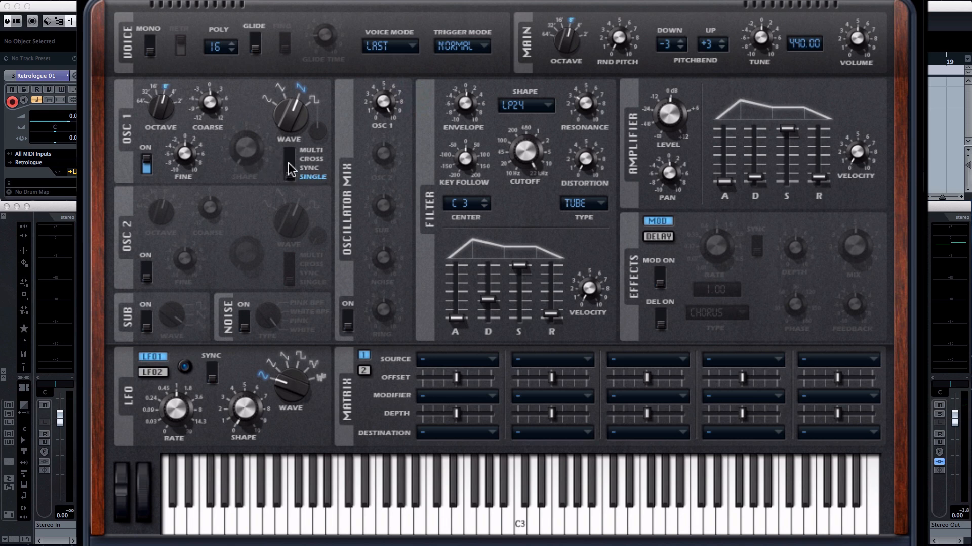
{"action": "mouse_move", "coordinate": [291, 161]}
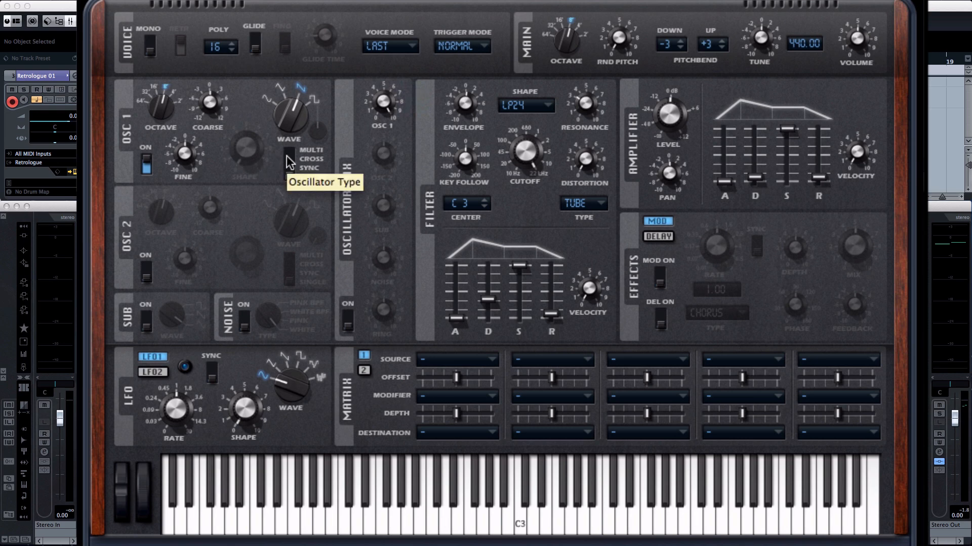
{"action": "mouse_move", "coordinate": [293, 188]}
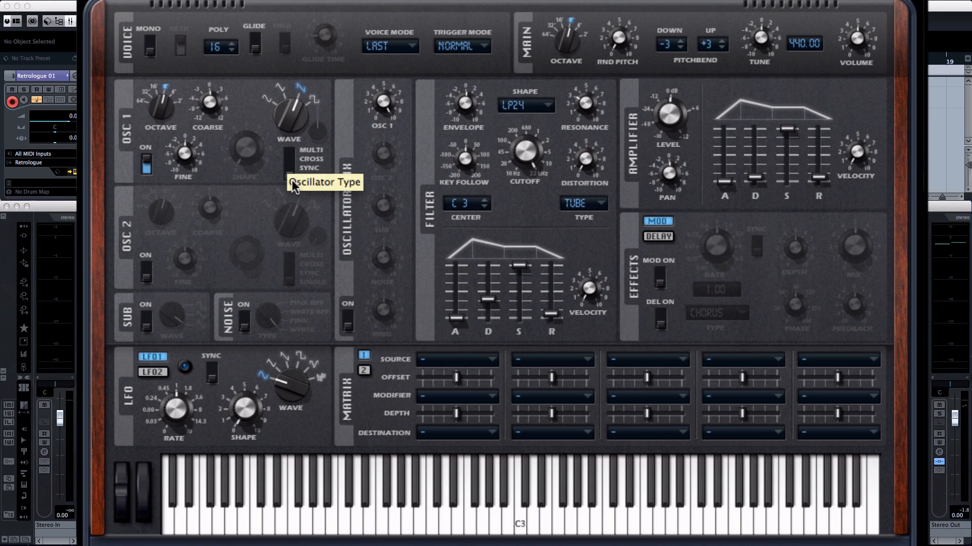
Set OSC 1 to MULTI with 8 stacked voices and a widened detune spread
{"action": "left_click", "coordinate": [289, 149]}
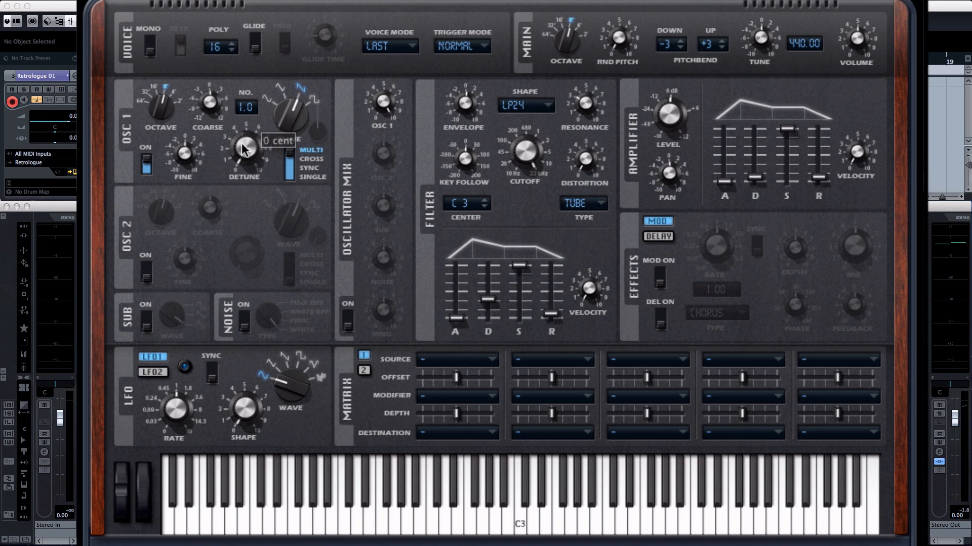
{"action": "mouse_move", "coordinate": [294, 157]}
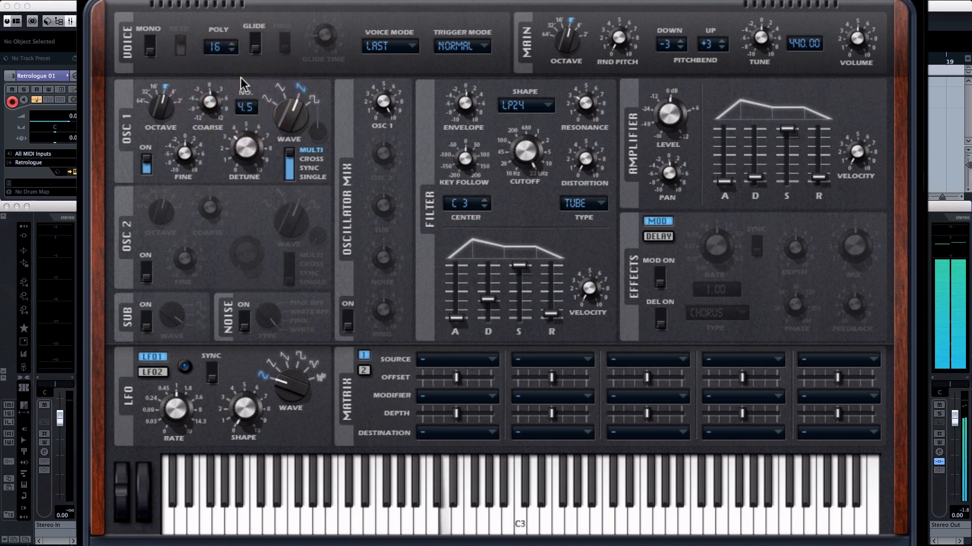
{"action": "mouse_move", "coordinate": [244, 149]}
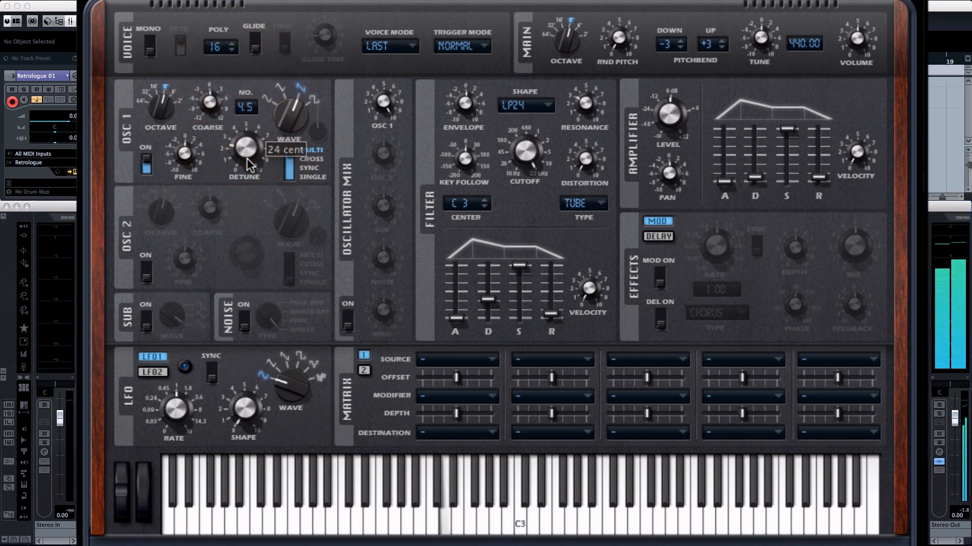
{"action": "mouse_move", "coordinate": [251, 133]}
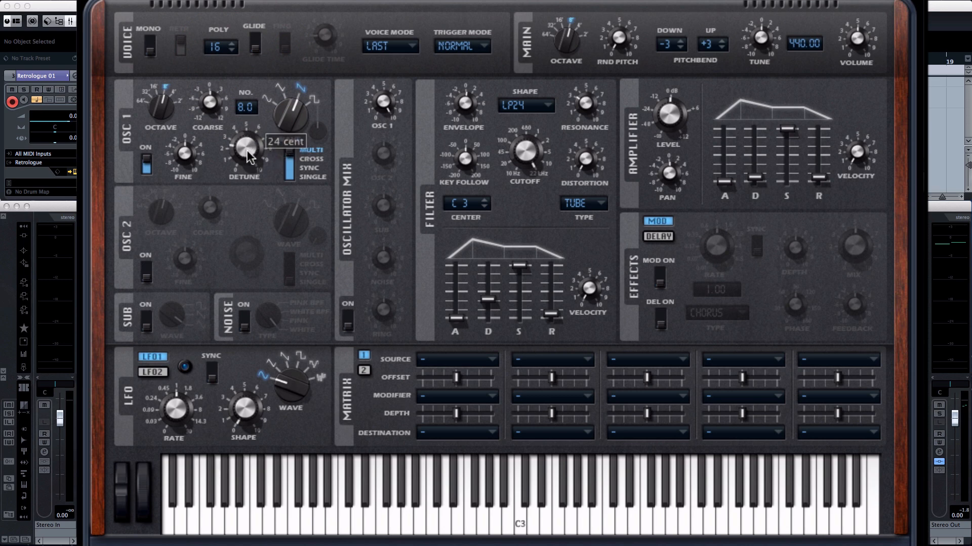
{"action": "left_click_drag", "start_coordinate": [244, 152], "coordinate": [246, 136]}
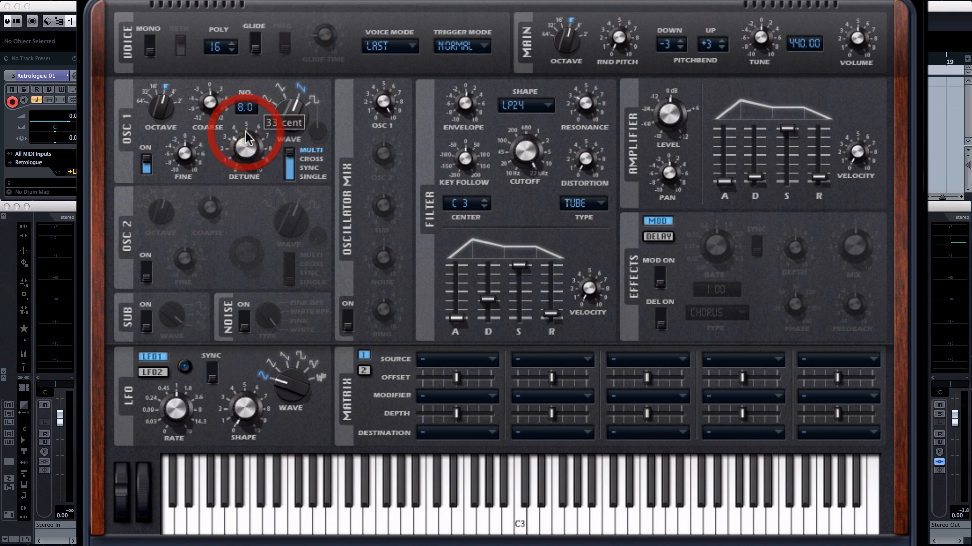
{"action": "left_click_drag", "start_coordinate": [245, 128], "coordinate": [248, 186]}
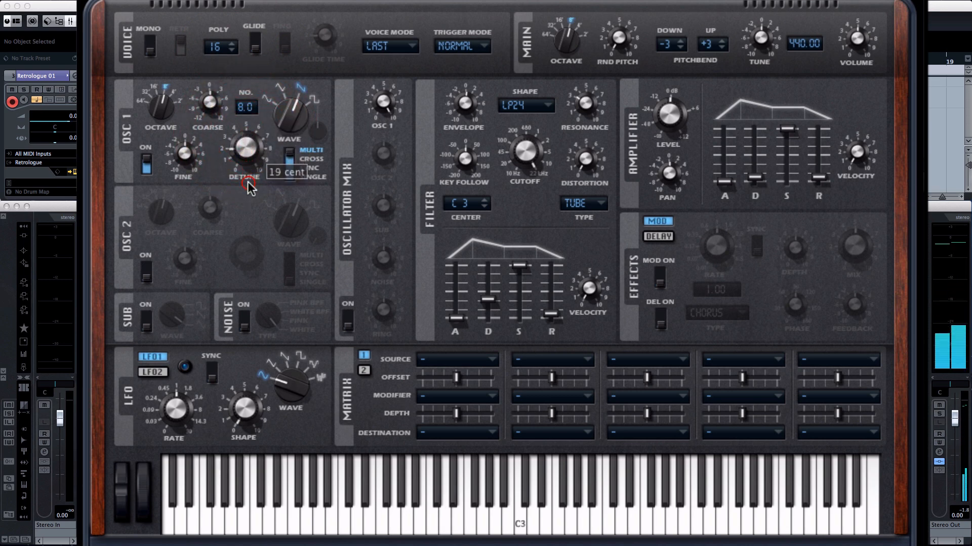
{"action": "left_click_drag", "start_coordinate": [245, 155], "coordinate": [245, 134]}
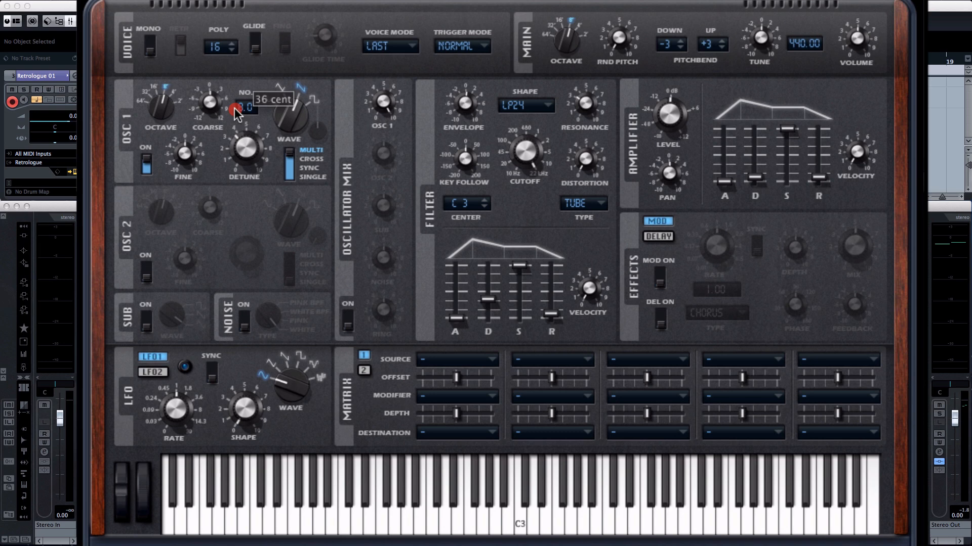
{"action": "left_click_drag", "start_coordinate": [235, 114], "coordinate": [236, 143]}
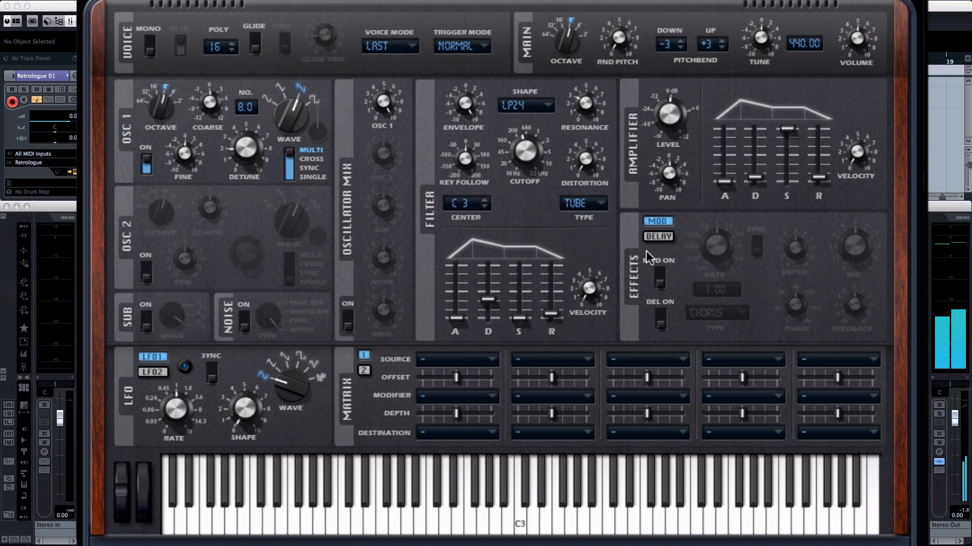
Enable the delay effect from the Effects DELAY page
{"action": "left_click", "coordinate": [657, 237]}
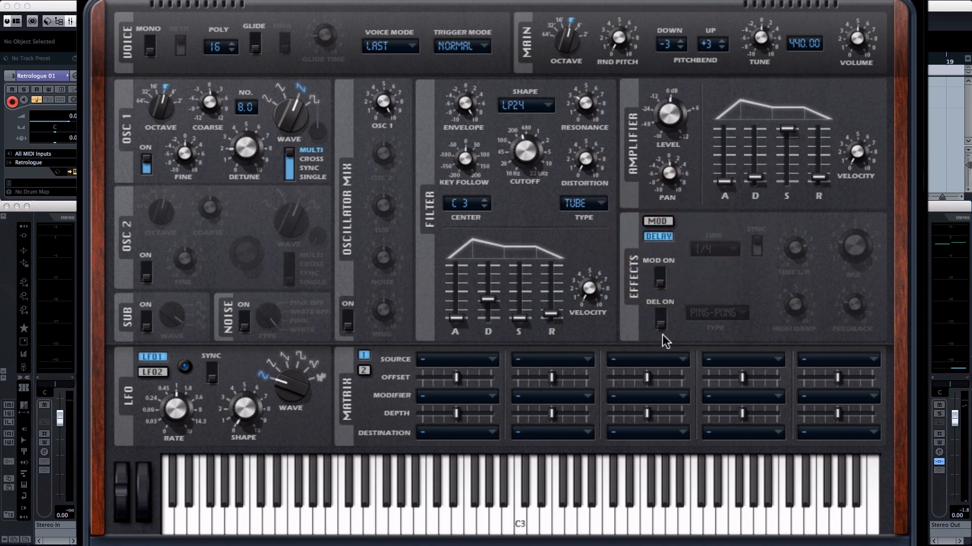
{"action": "left_click", "coordinate": [659, 319]}
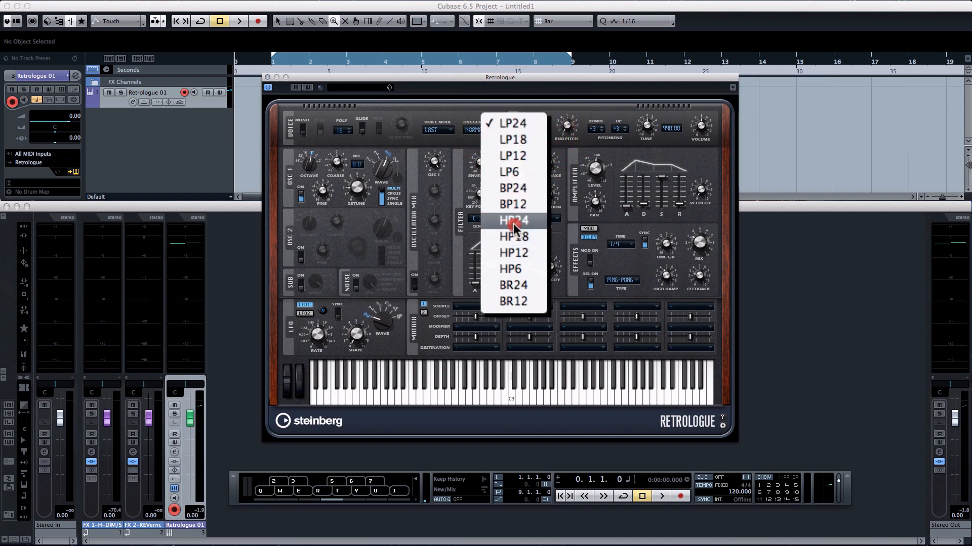
Choose HP24 high-pass as the filter shape
{"action": "left_click", "coordinate": [512, 220]}
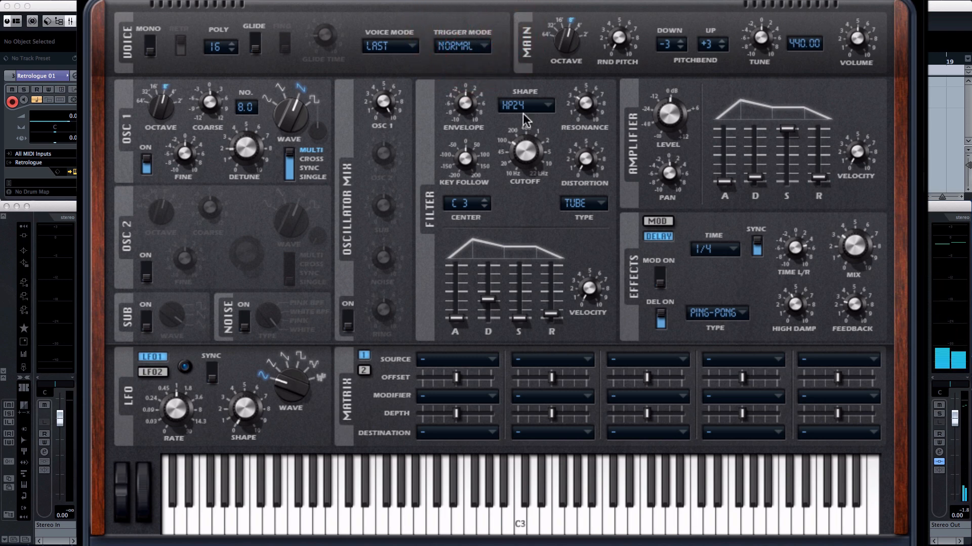
Switch OSC 2 on and raise its coarse tuning a few semitones
{"action": "left_click", "coordinate": [147, 260]}
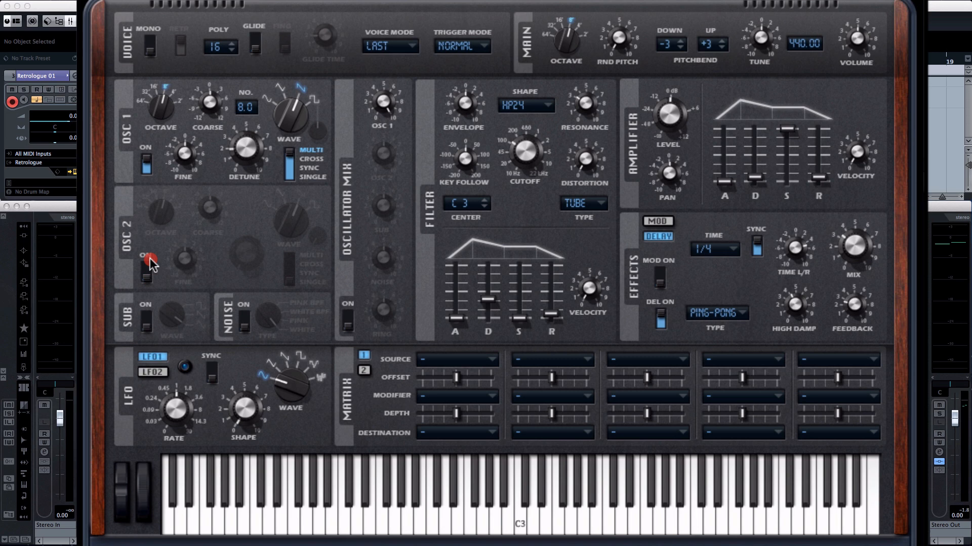
{"action": "left_click", "coordinate": [147, 260]}
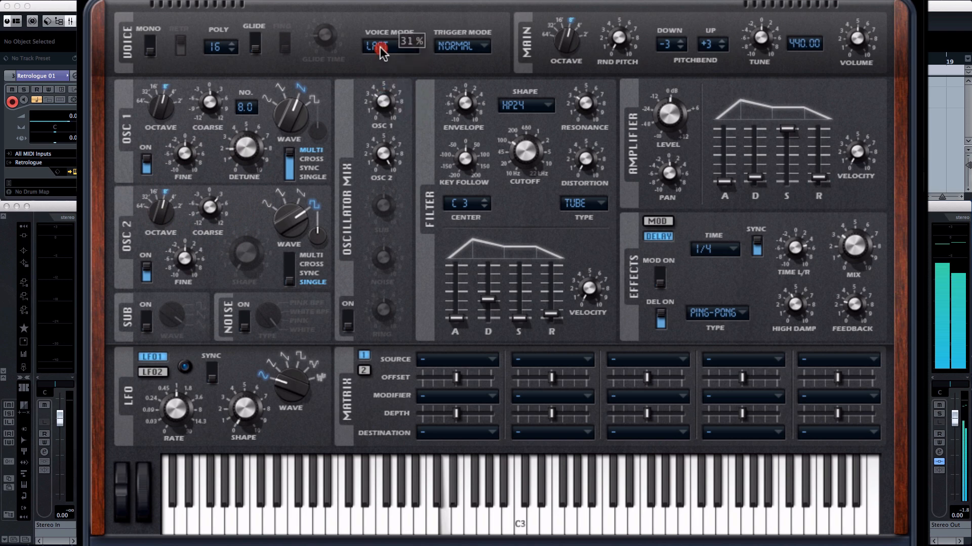
{"action": "mouse_move", "coordinate": [207, 216]}
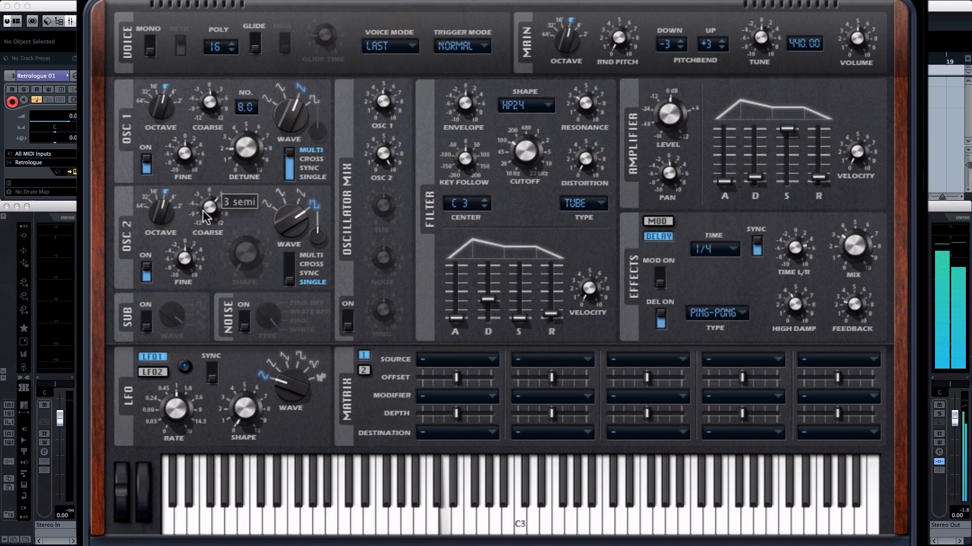
{"action": "left_click_drag", "start_coordinate": [207, 206], "coordinate": [210, 198]}
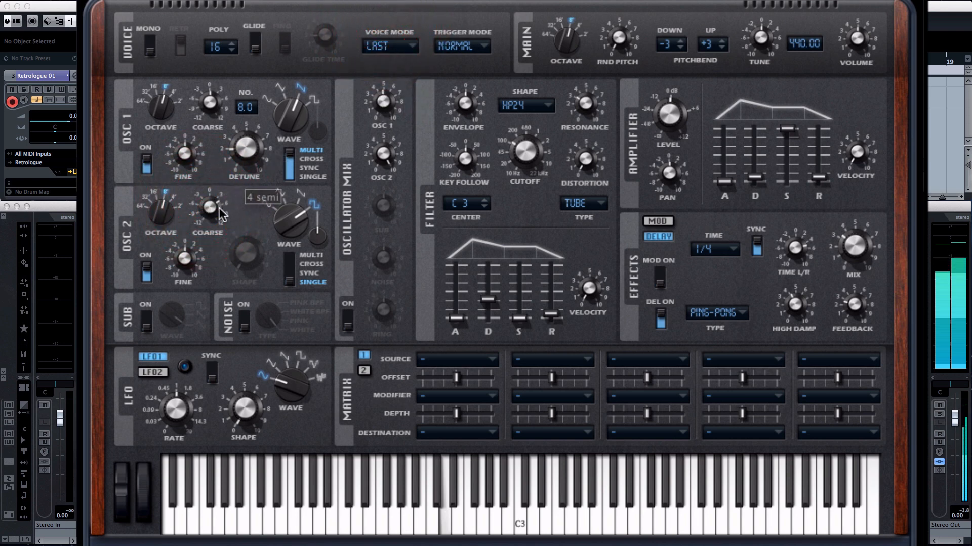
{"action": "left_click_drag", "start_coordinate": [208, 207], "coordinate": [207, 202]}
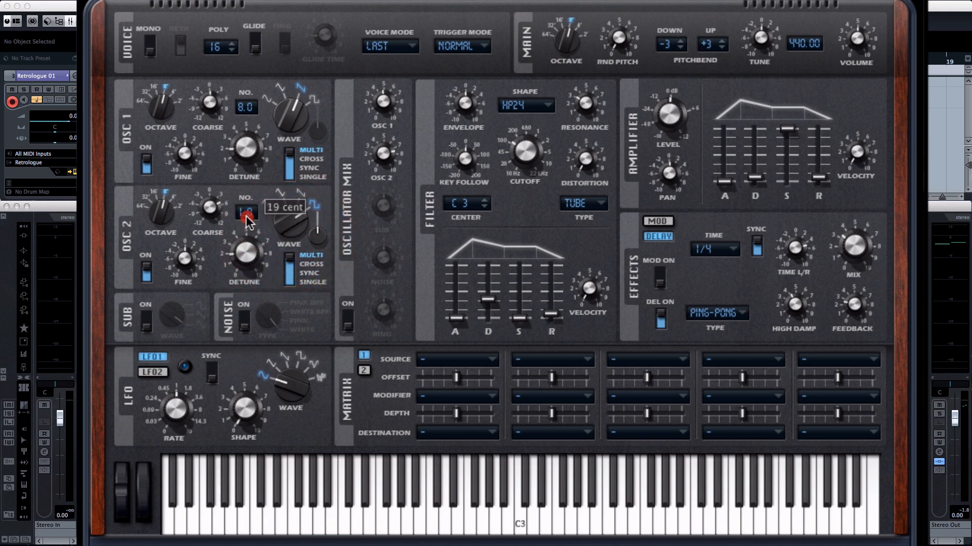
Raise the number of stacked voices on OSC 2
{"action": "left_click_drag", "start_coordinate": [246, 211], "coordinate": [251, 61]}
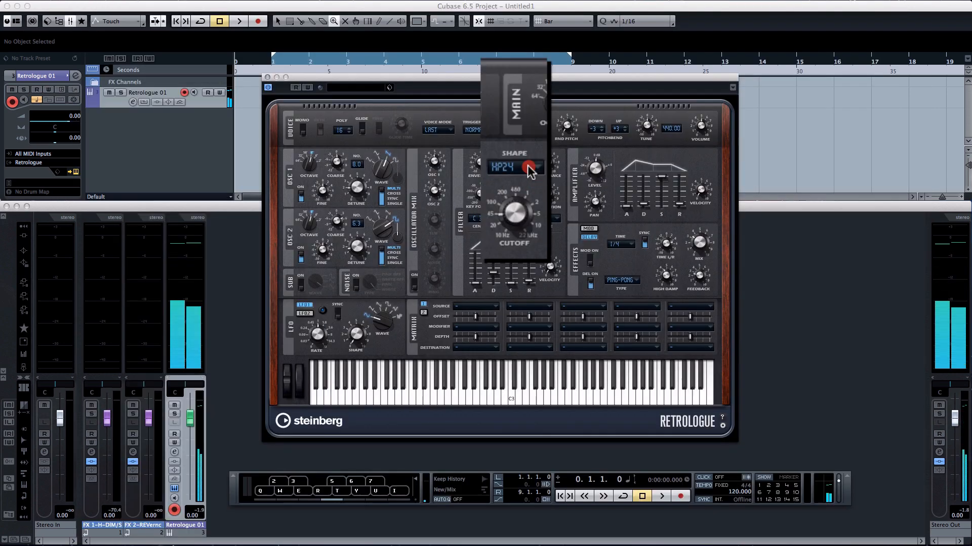
Choose LP18 low-pass as the filter shape and switch the sub oscillator on
{"action": "left_click", "coordinate": [513, 166]}
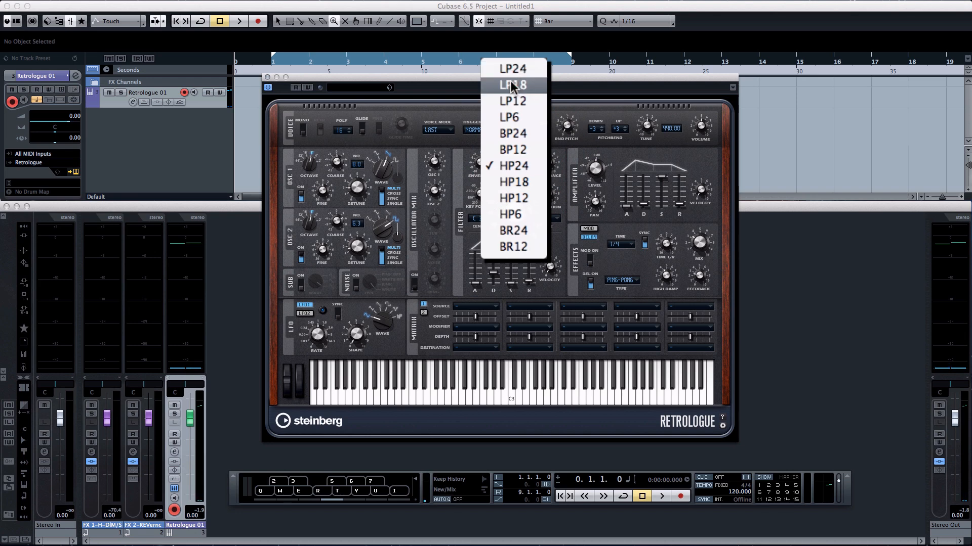
{"action": "left_click", "coordinate": [510, 85]}
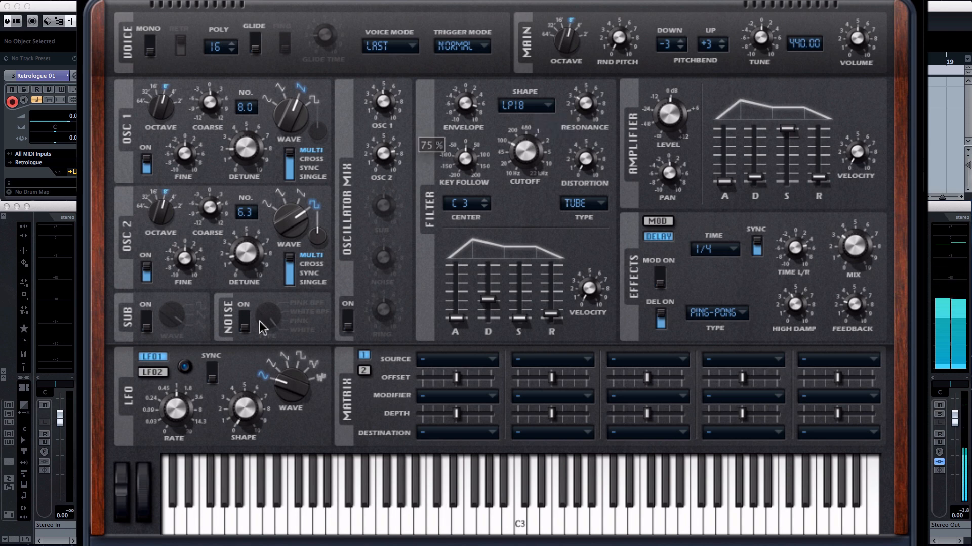
{"action": "left_click", "coordinate": [145, 317]}
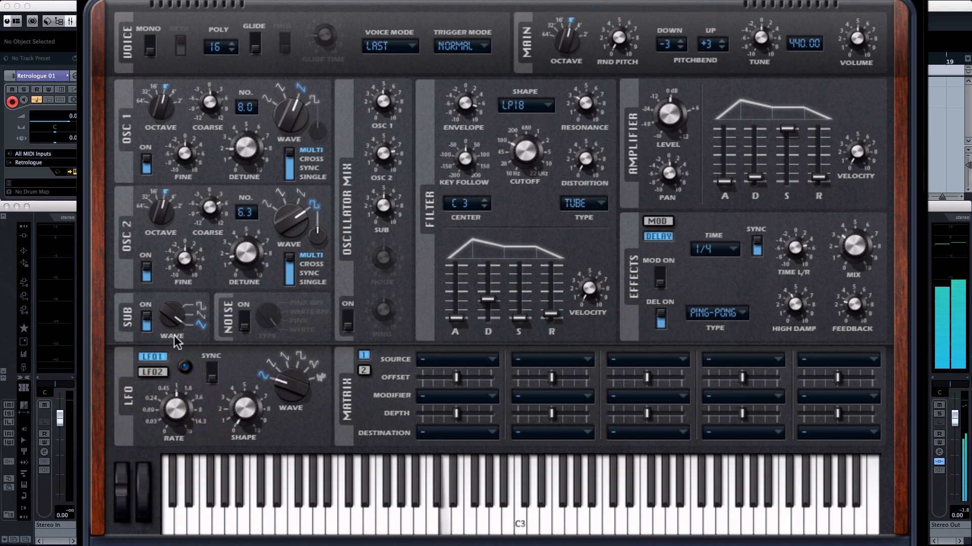
{"action": "mouse_move", "coordinate": [179, 327]}
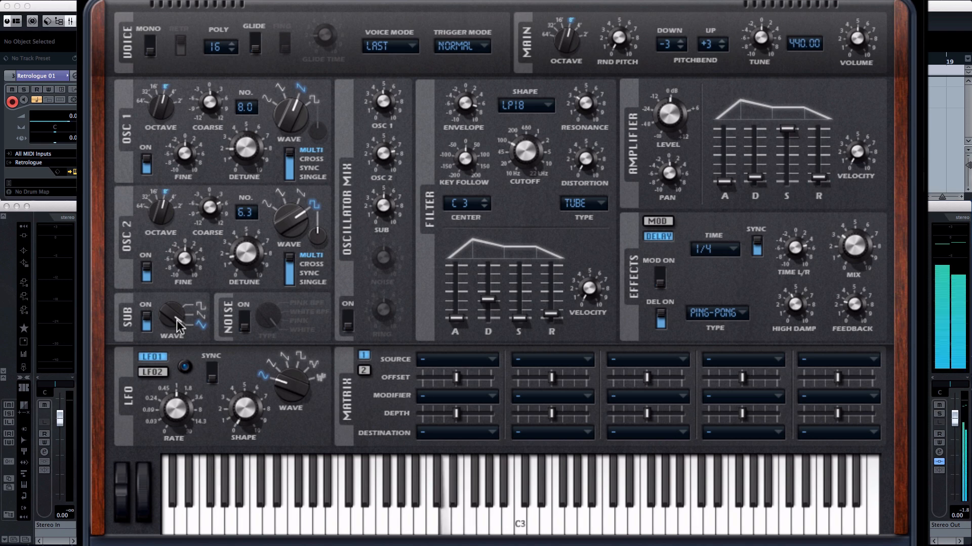
Switch the noise generator on with WHITE noise selected
{"action": "left_click", "coordinate": [242, 318]}
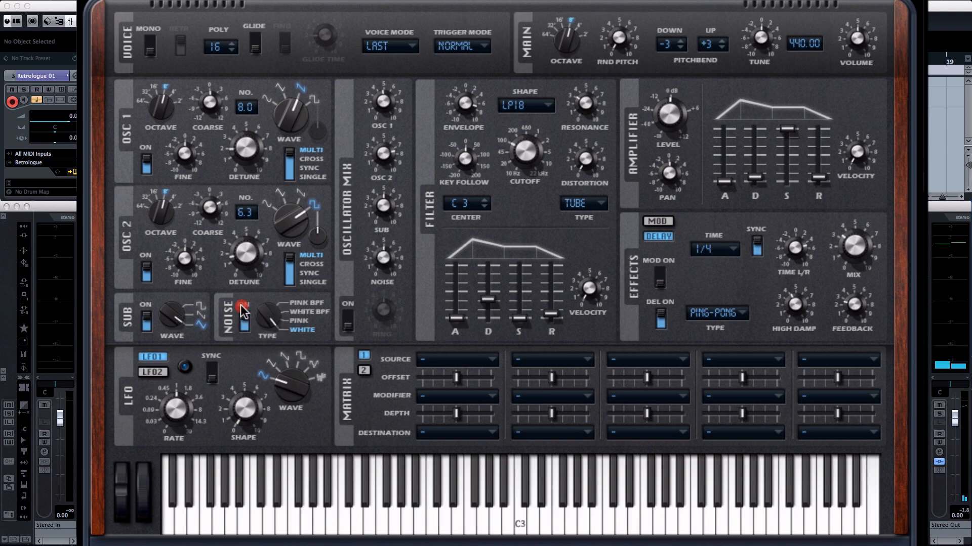
{"action": "left_click", "coordinate": [243, 310]}
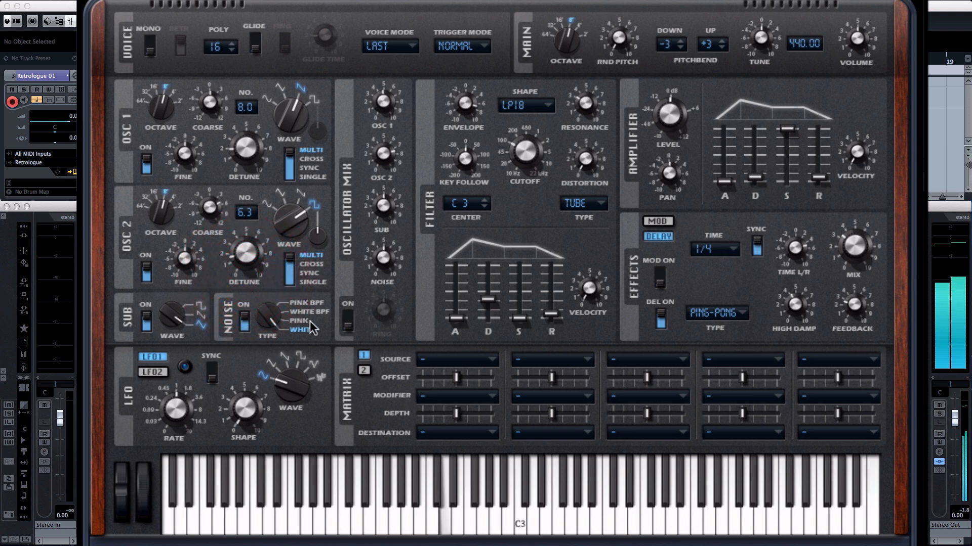
{"action": "mouse_move", "coordinate": [537, 134]}
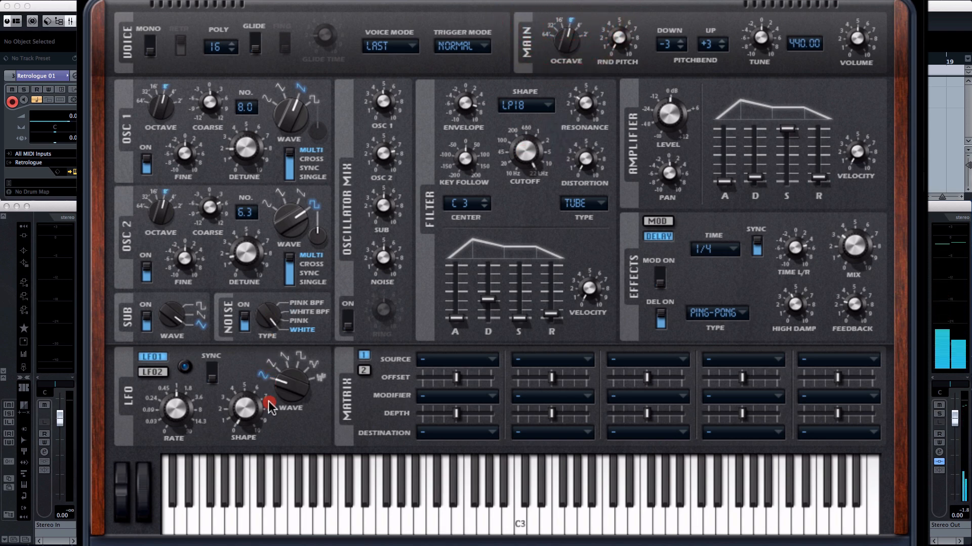
{"action": "mouse_move", "coordinate": [267, 327]}
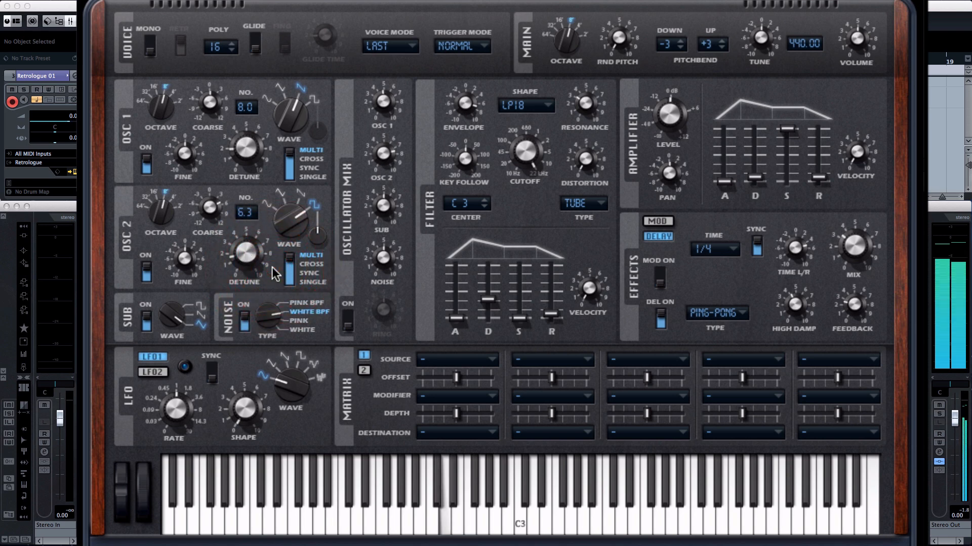
{"action": "mouse_move", "coordinate": [289, 259]}
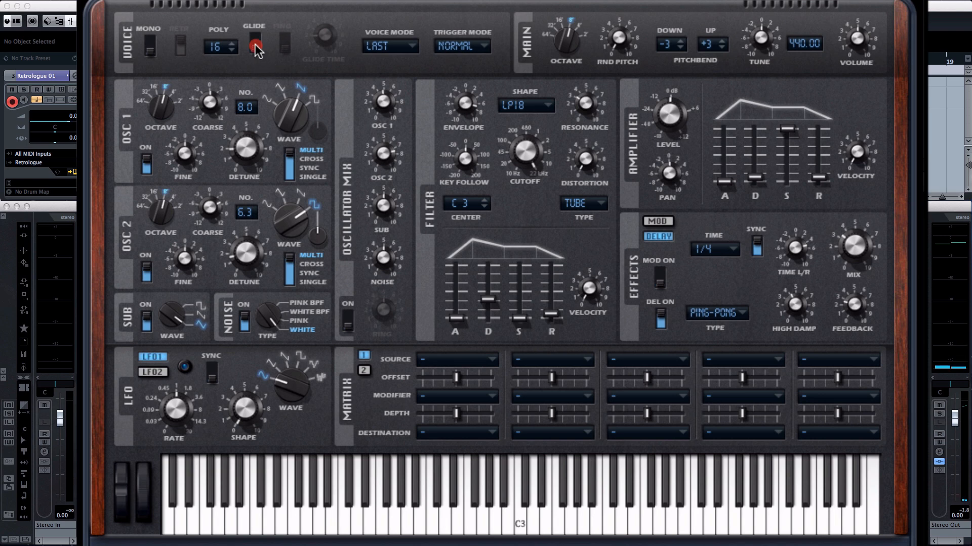
Enable glide between notes, then toggle retrigger off and back on to compare
{"action": "left_click", "coordinate": [253, 44]}
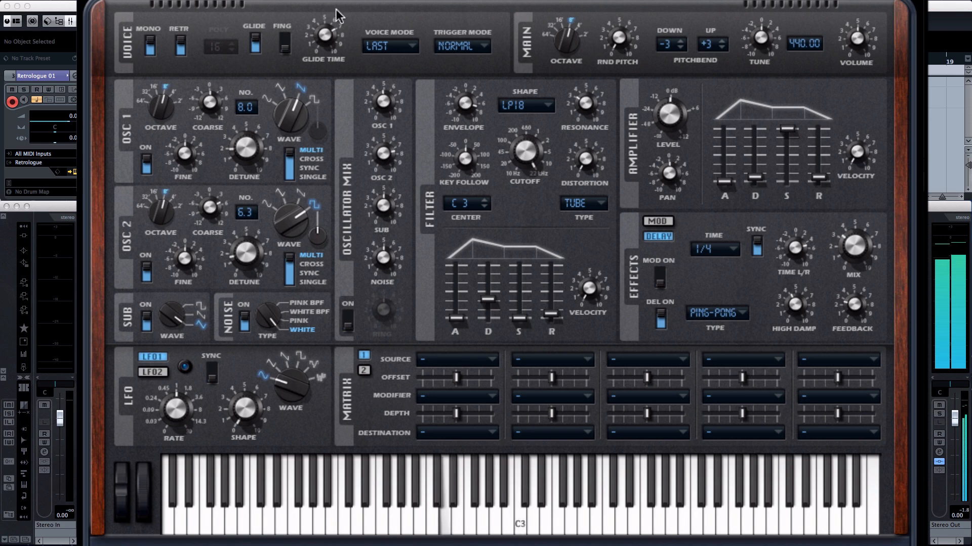
{"action": "mouse_move", "coordinate": [322, 11]}
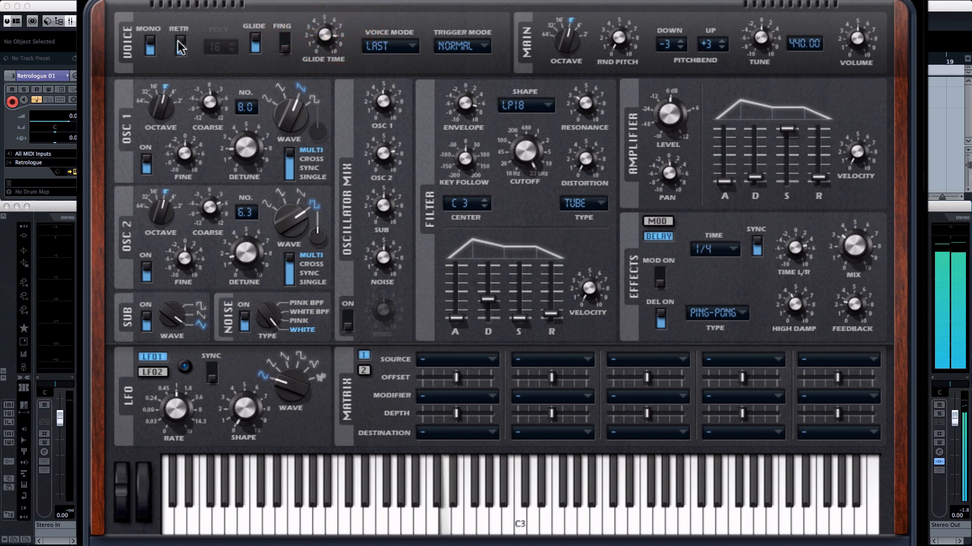
{"action": "left_click", "coordinate": [180, 47]}
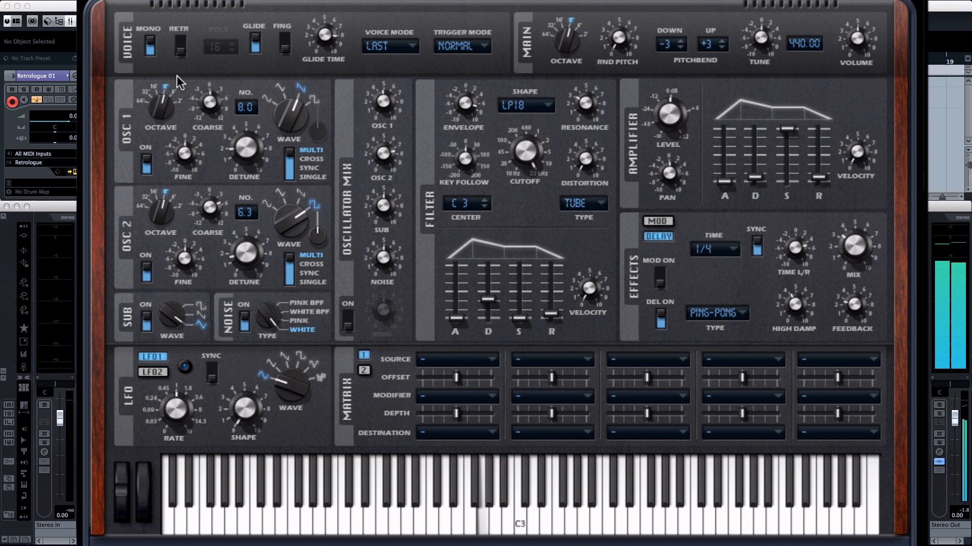
{"action": "left_click", "coordinate": [180, 44]}
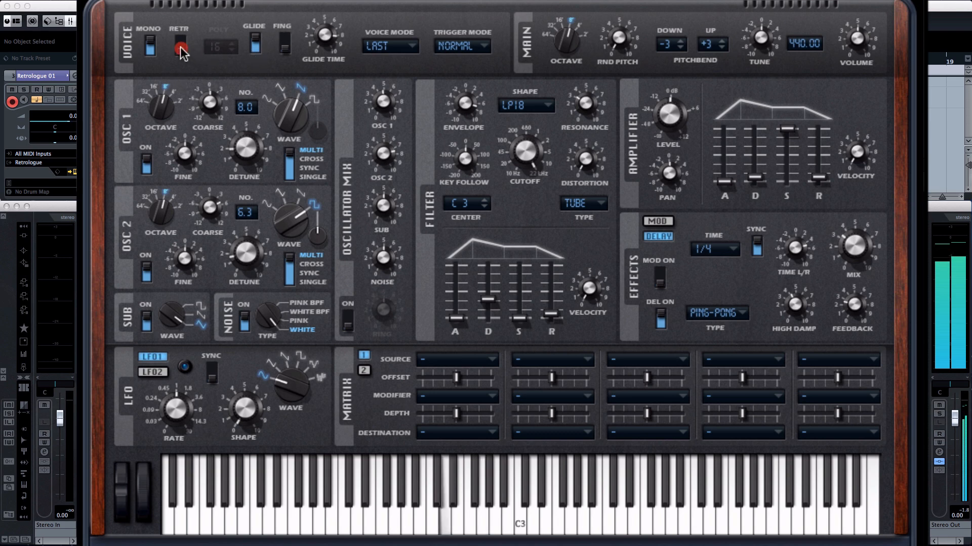
{"action": "left_click", "coordinate": [180, 46]}
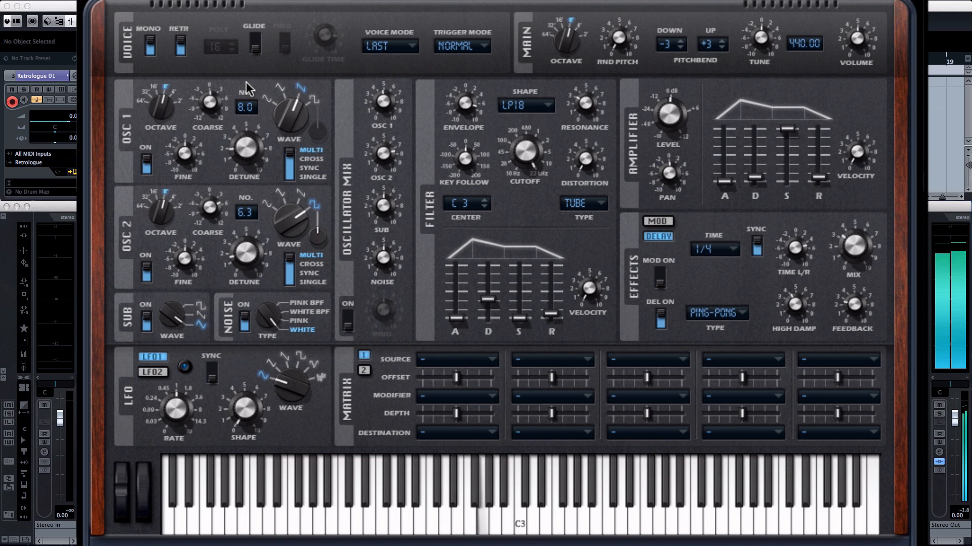
{"action": "mouse_move", "coordinate": [259, 358]}
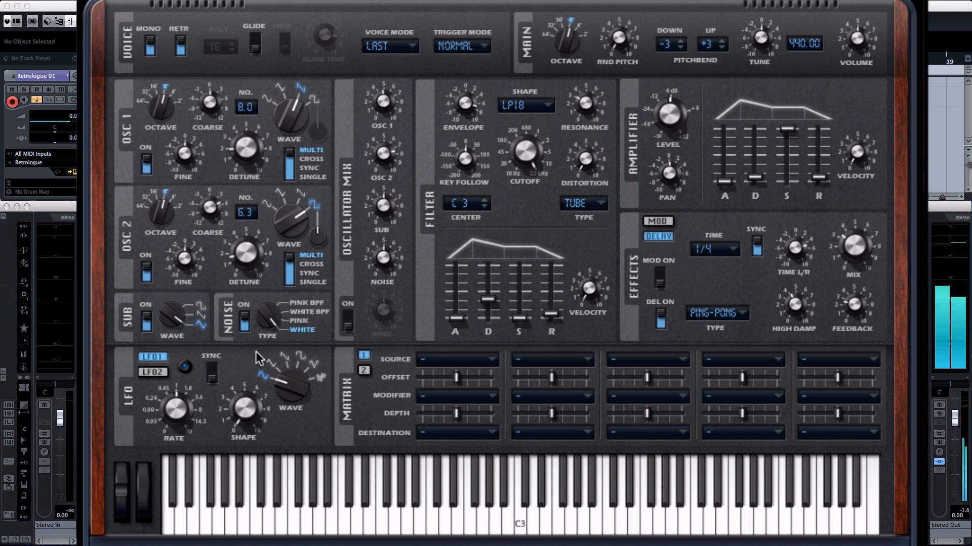
Switch the noise generator off, leaving only the oscillators
{"action": "left_click", "coordinate": [244, 319]}
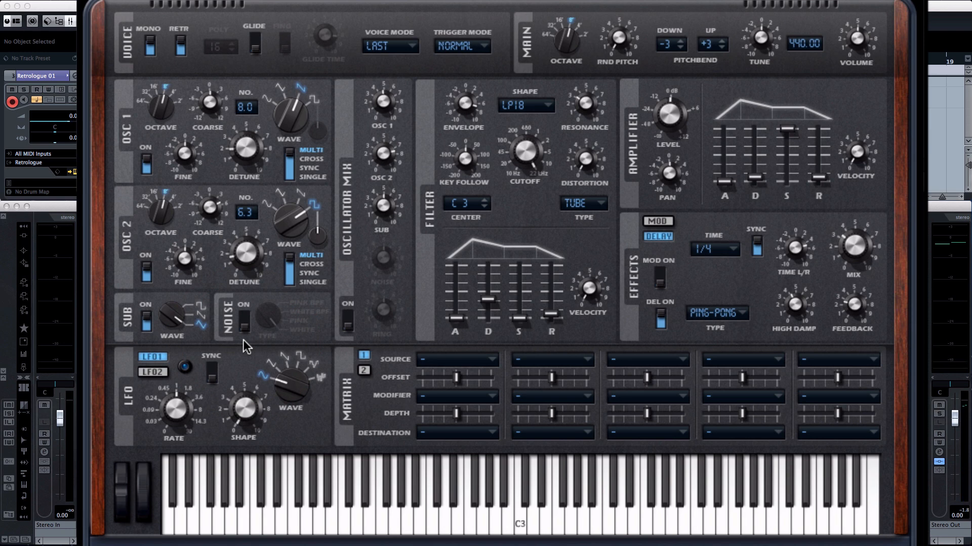
{"action": "mouse_move", "coordinate": [213, 421]}
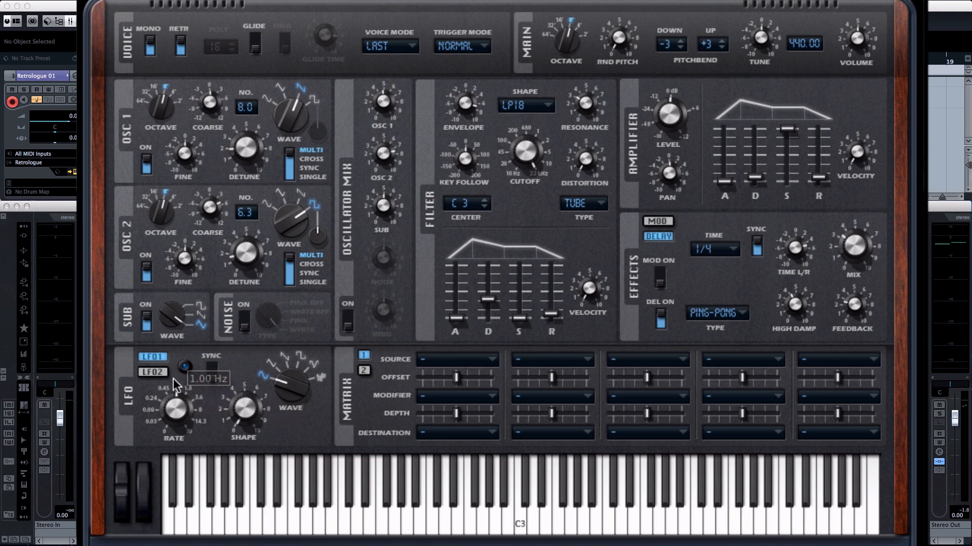
{"action": "mouse_move", "coordinate": [485, 368]}
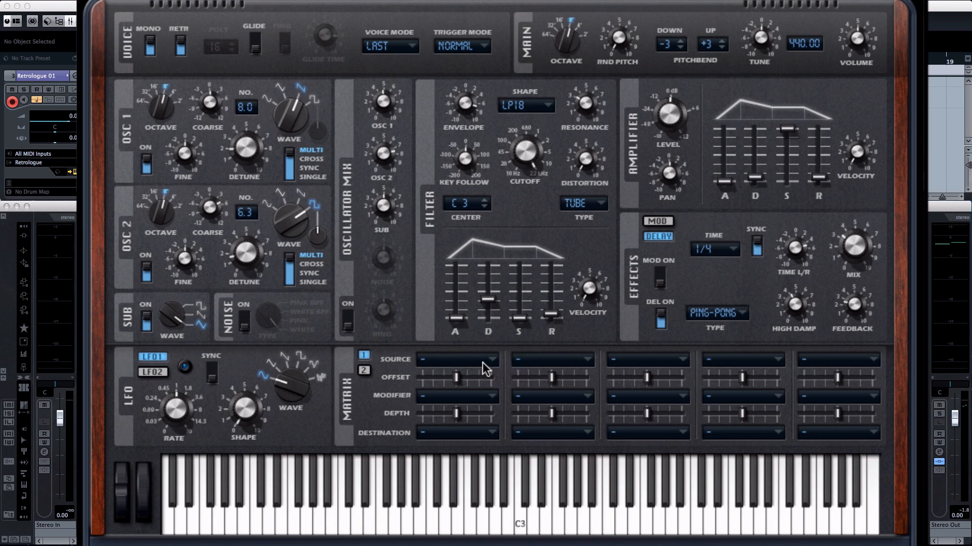
{"action": "mouse_move", "coordinate": [490, 365]}
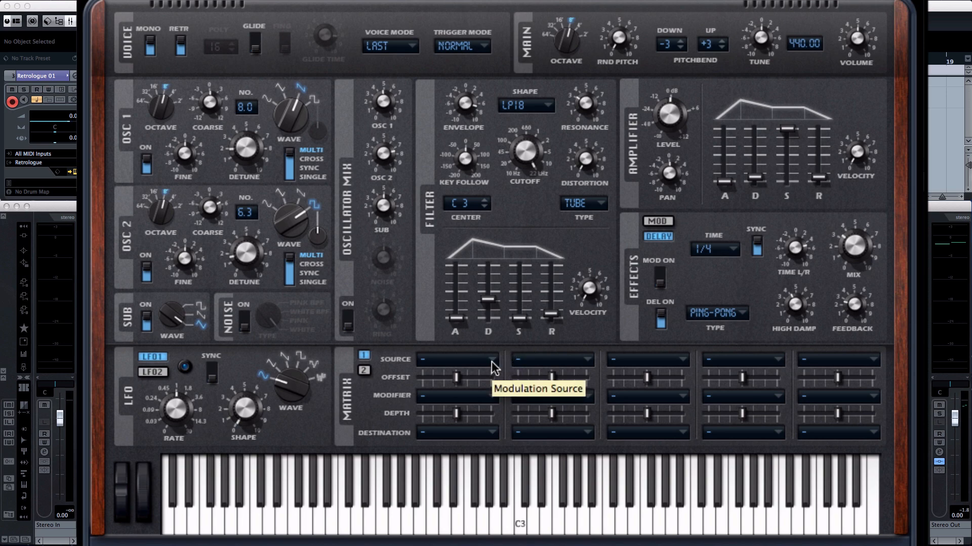
Set the first modulation matrix slot's destination to Pitch for LFO 1
{"action": "left_click", "coordinate": [457, 359]}
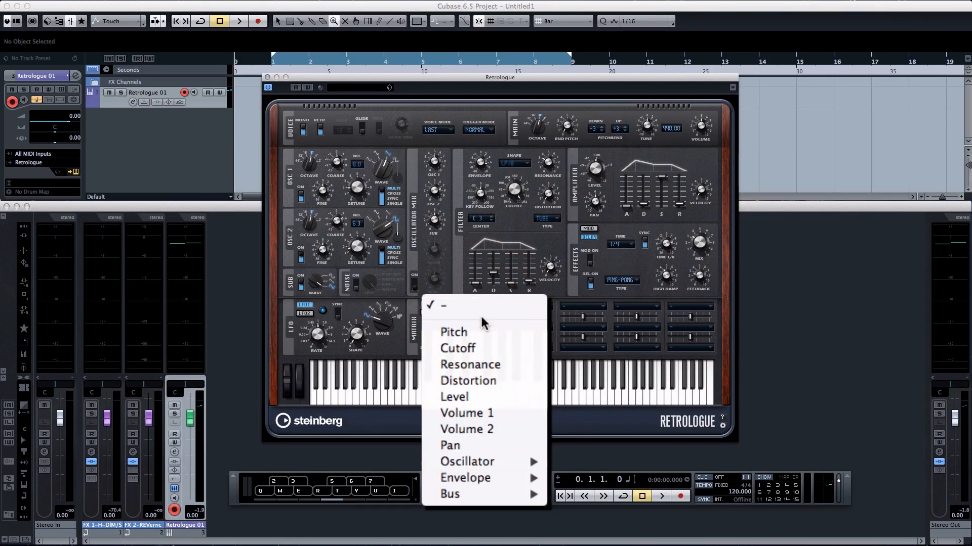
{"action": "left_click", "coordinate": [453, 332]}
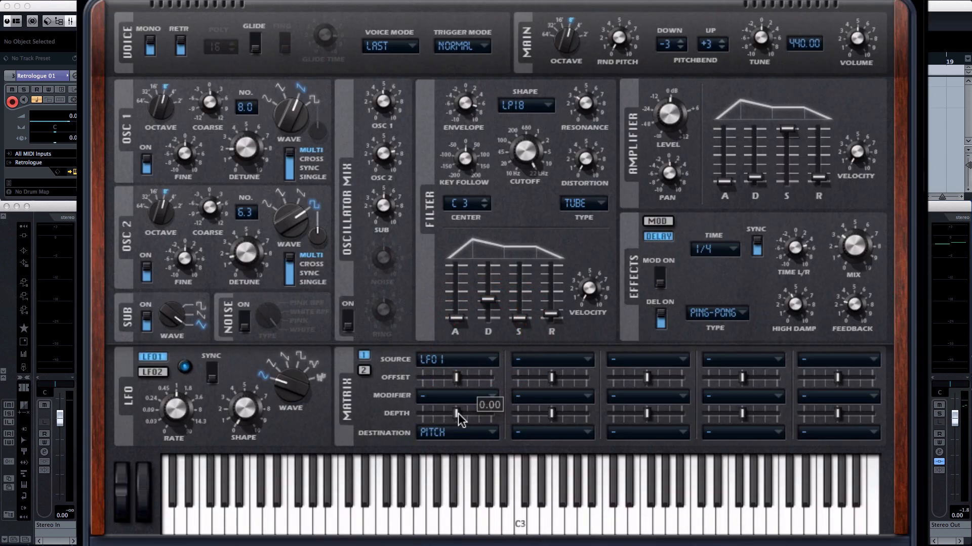
{"action": "mouse_move", "coordinate": [244, 432]}
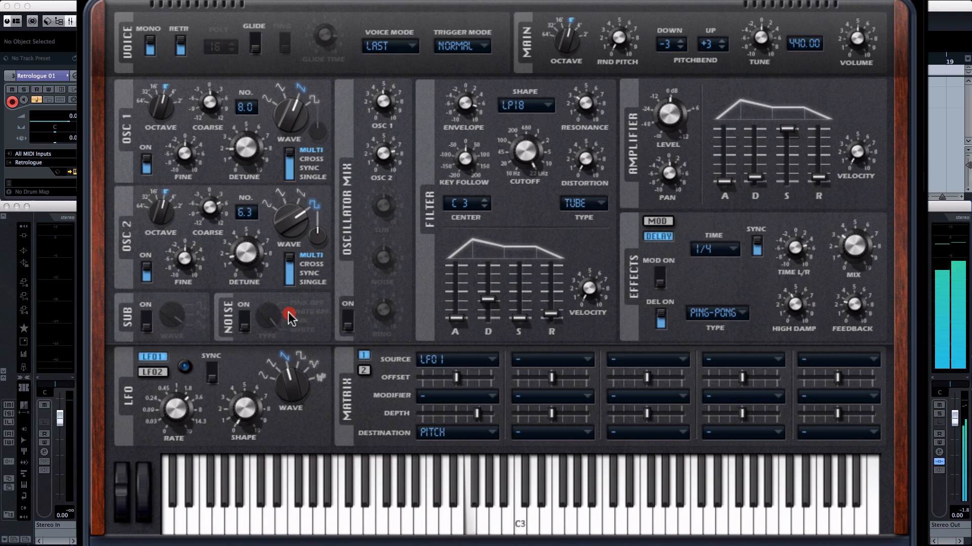
{"action": "mouse_move", "coordinate": [185, 457]}
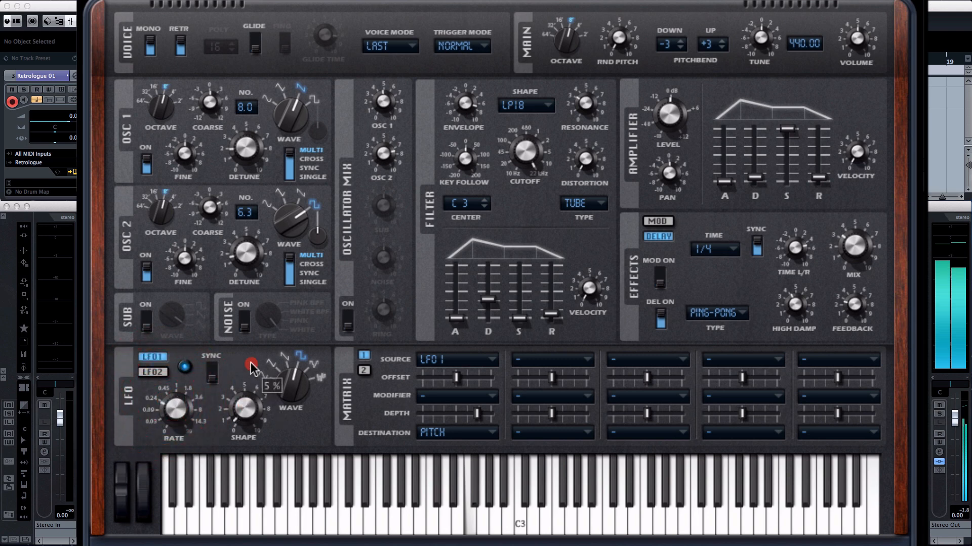
{"action": "mouse_move", "coordinate": [242, 370]}
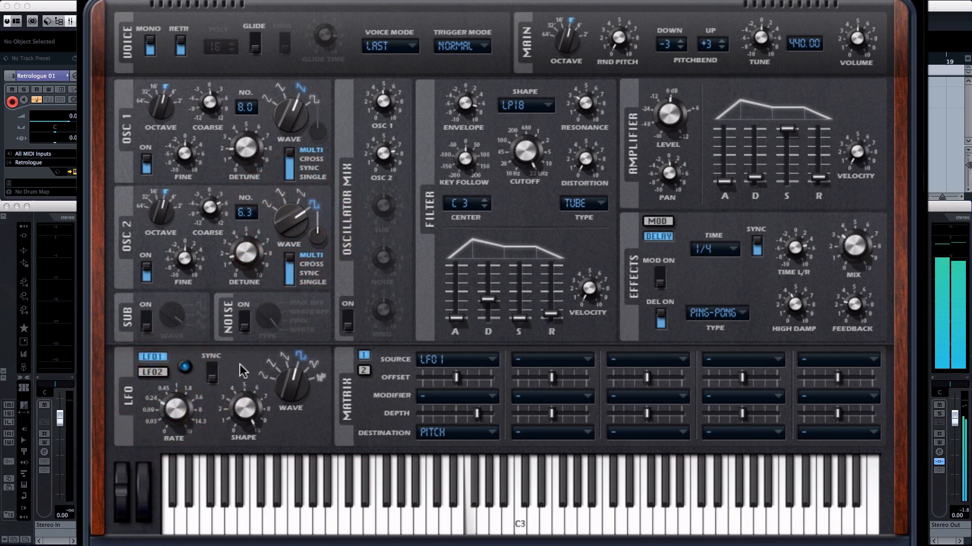
Set LFO 1's waveform to a square-style shape using the Wave knob
{"action": "left_click", "coordinate": [242, 485]}
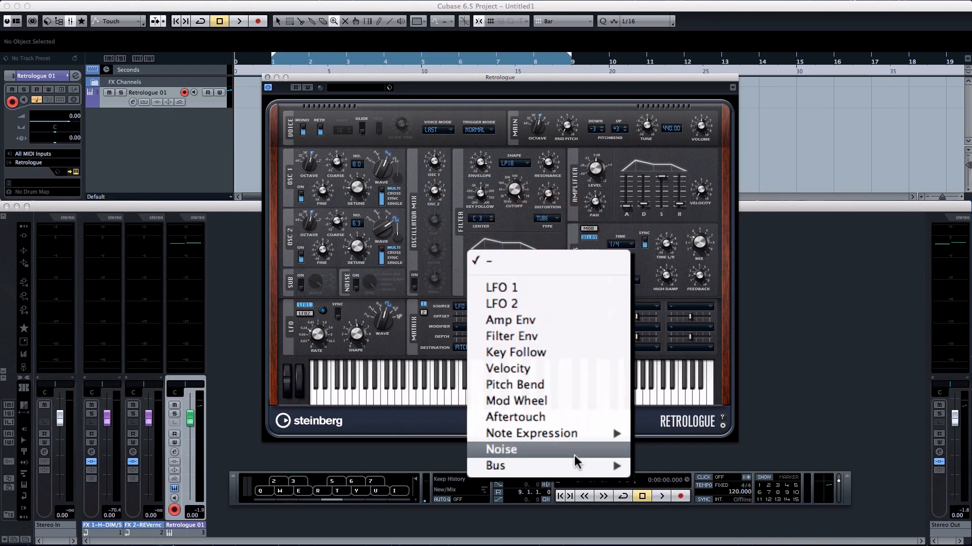
{"action": "mouse_move", "coordinate": [545, 291]}
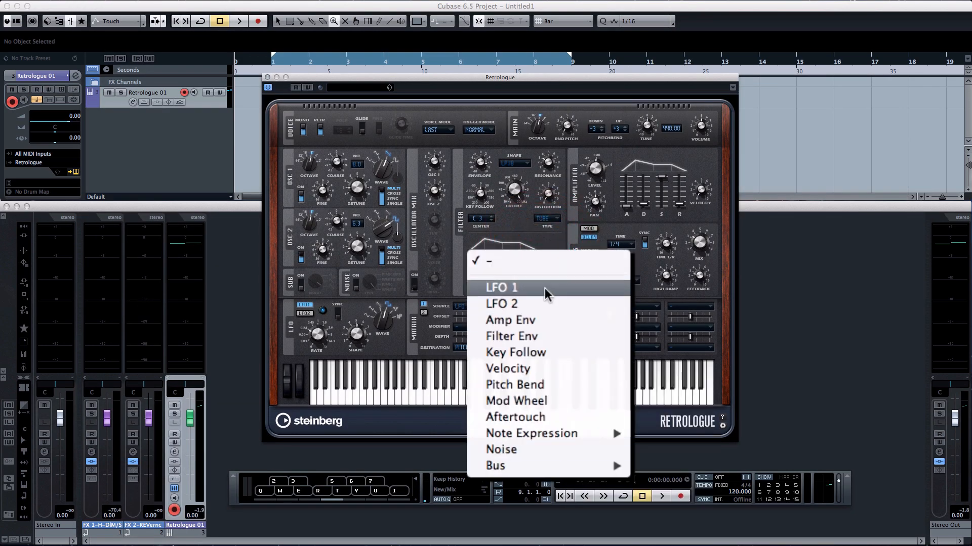
{"action": "mouse_move", "coordinate": [436, 348]}
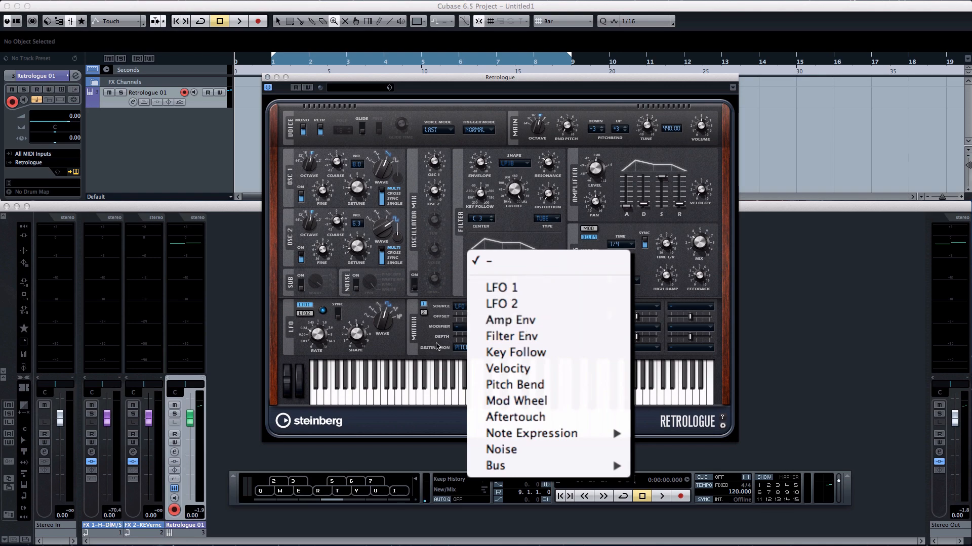
{"action": "left_click", "coordinate": [499, 286]}
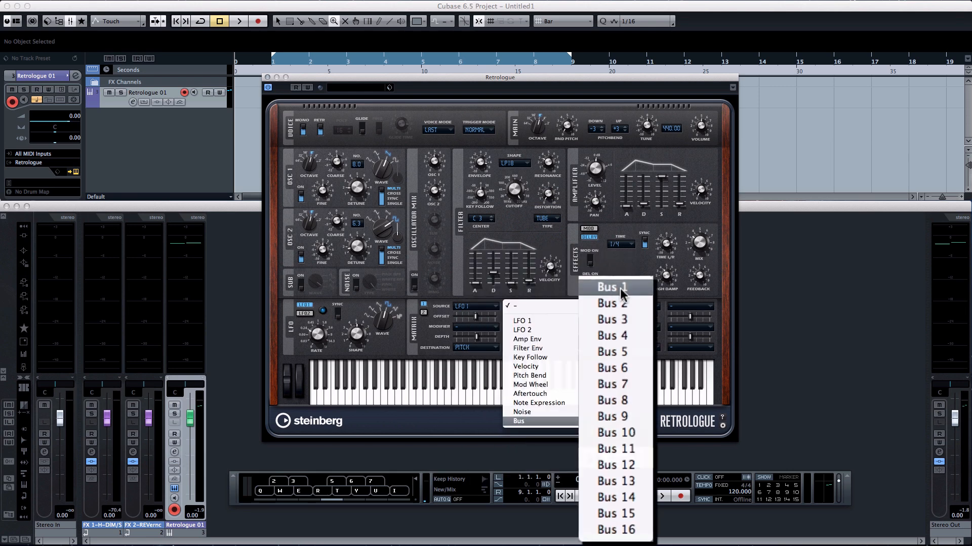
{"action": "mouse_move", "coordinate": [613, 498]}
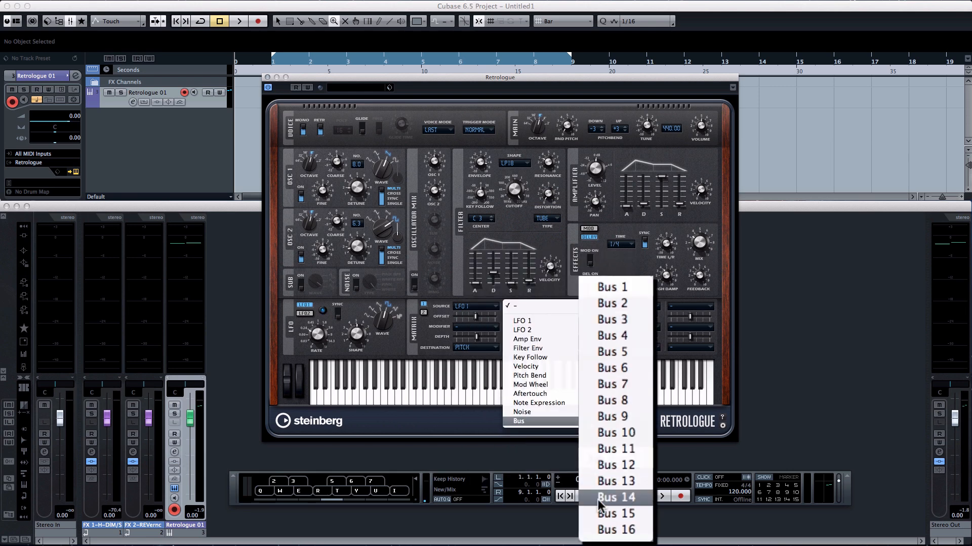
{"action": "mouse_move", "coordinate": [611, 286]}
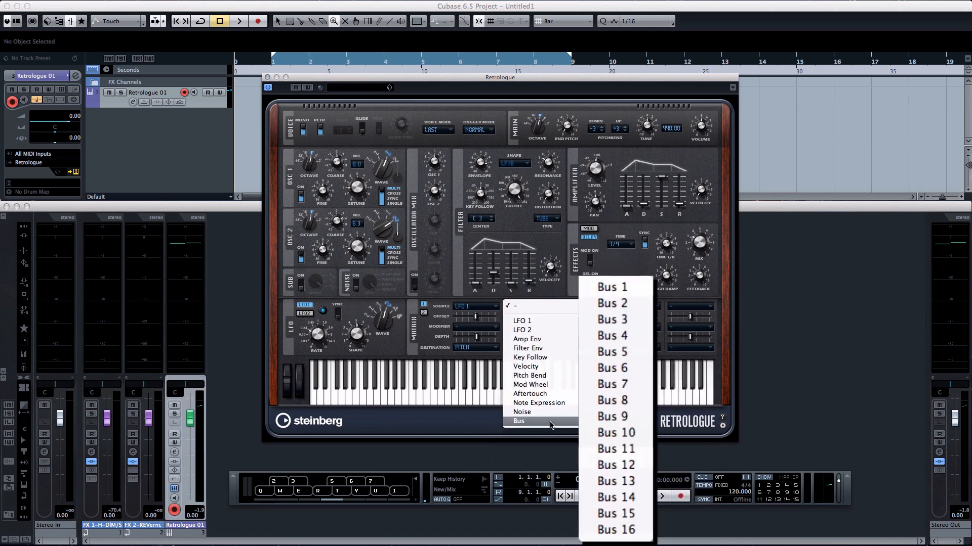
{"action": "mouse_move", "coordinate": [626, 368]}
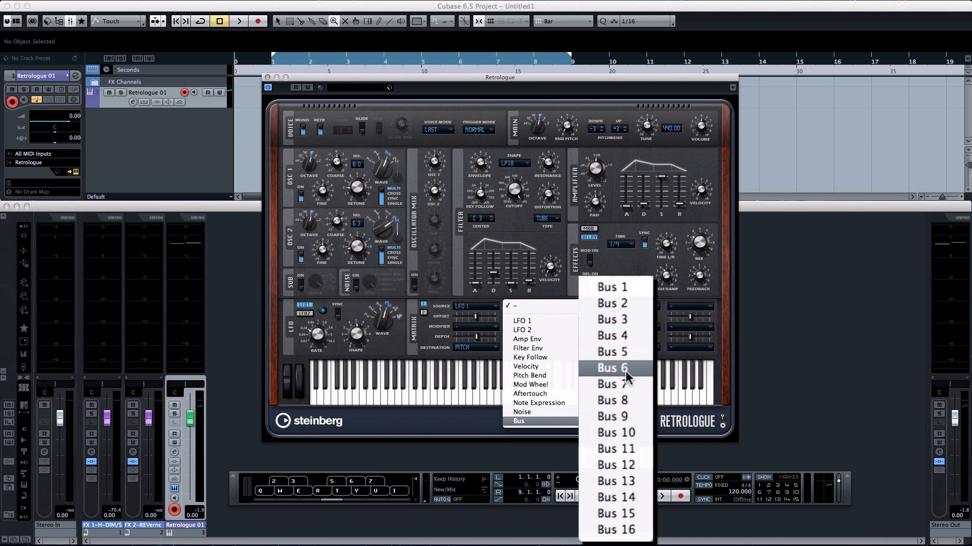
{"action": "mouse_move", "coordinate": [611, 287]}
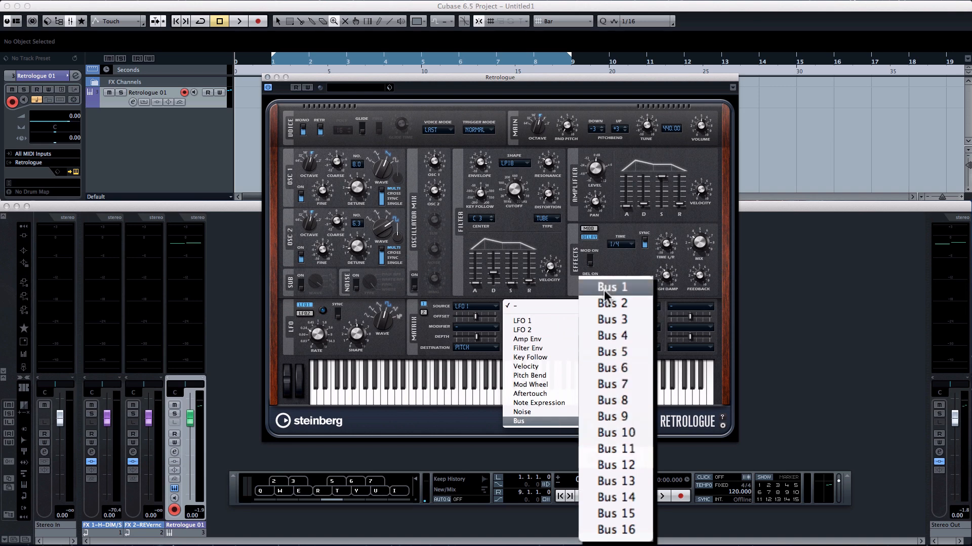
{"action": "mouse_move", "coordinate": [610, 318]}
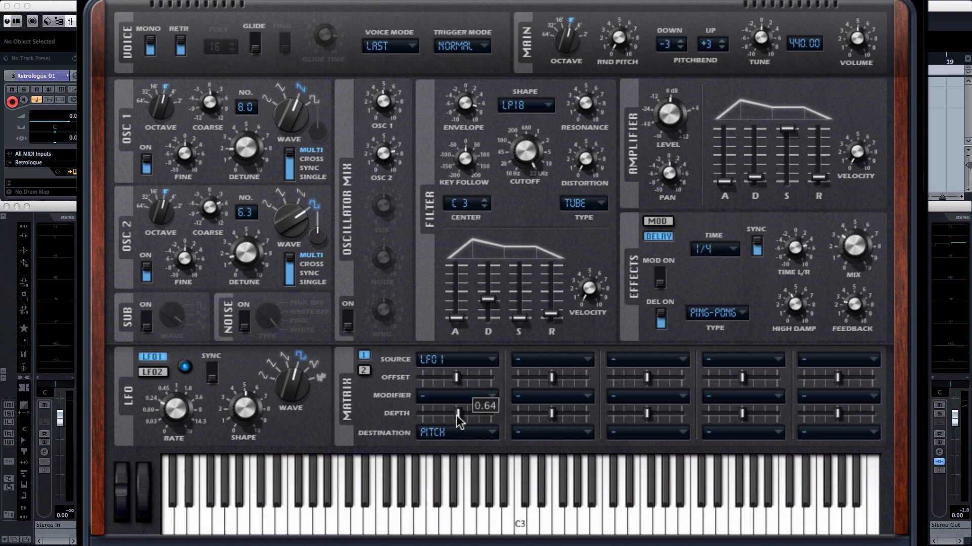
{"action": "mouse_move", "coordinate": [198, 415]}
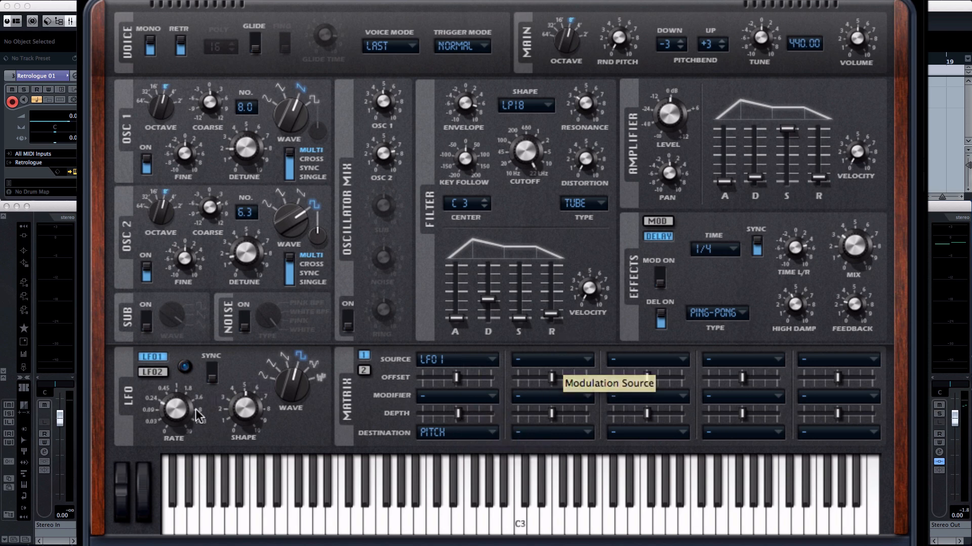
Switch the LFO section to show LFO 2's settings
{"action": "left_click", "coordinate": [152, 373]}
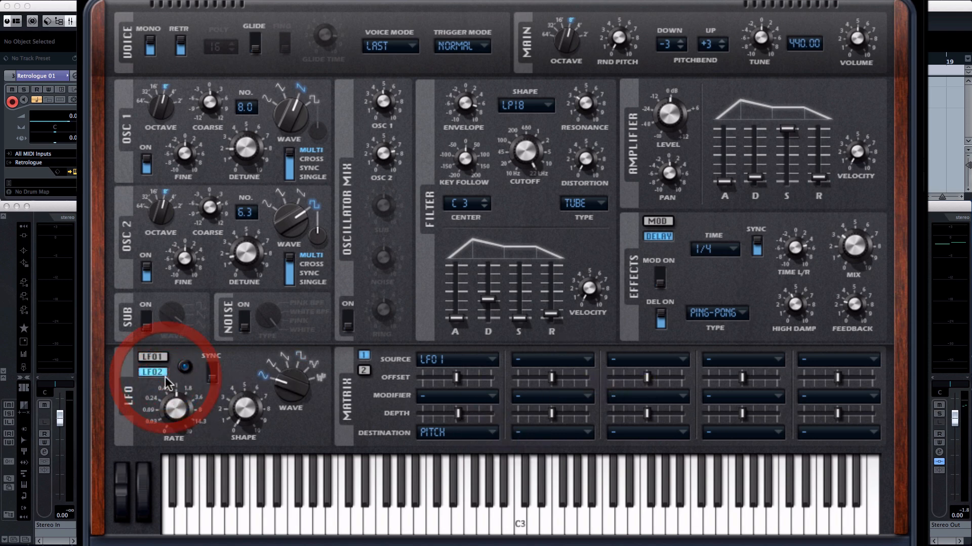